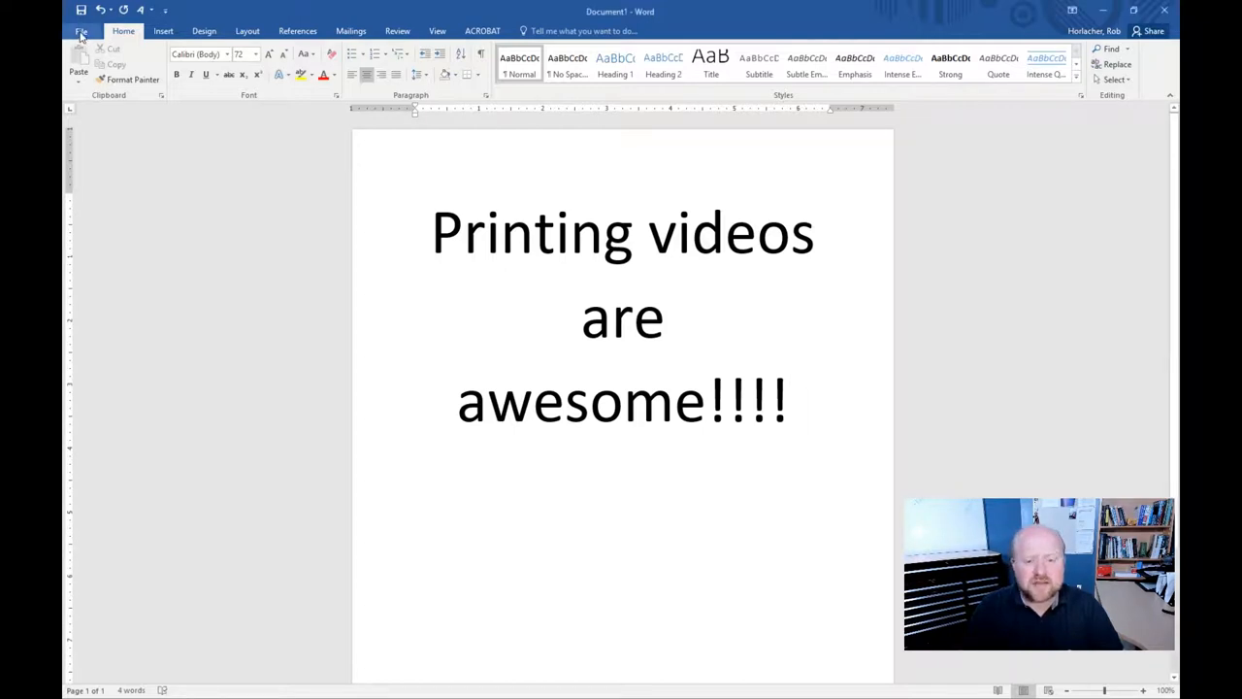
Show the document's Info page in the File backstage.
left_click(81, 30)
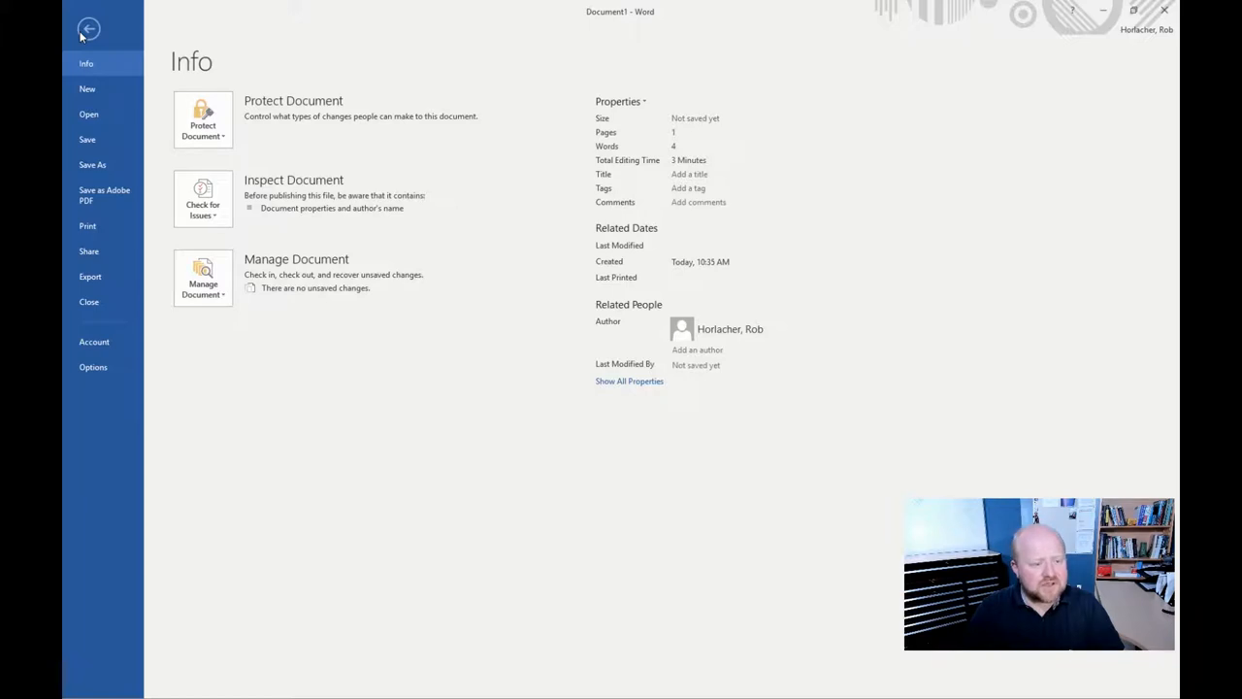
mouse_move(88, 226)
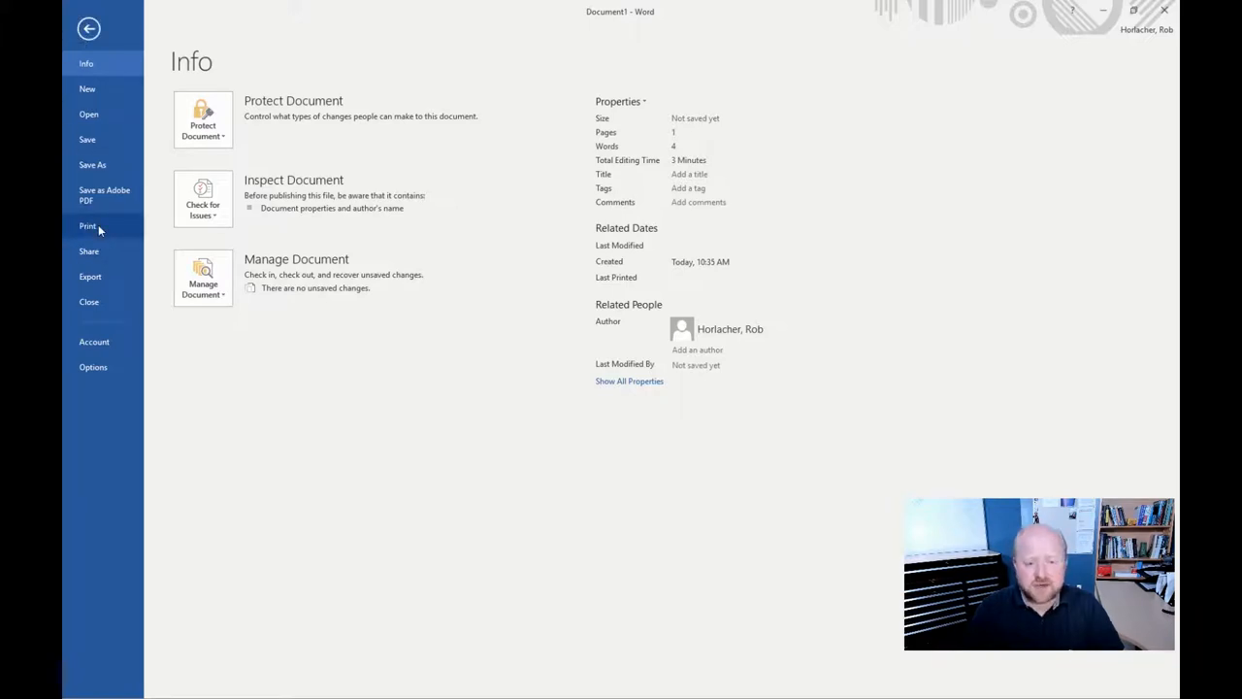
Show the print preview with the campus printer and current settings.
left_click(88, 226)
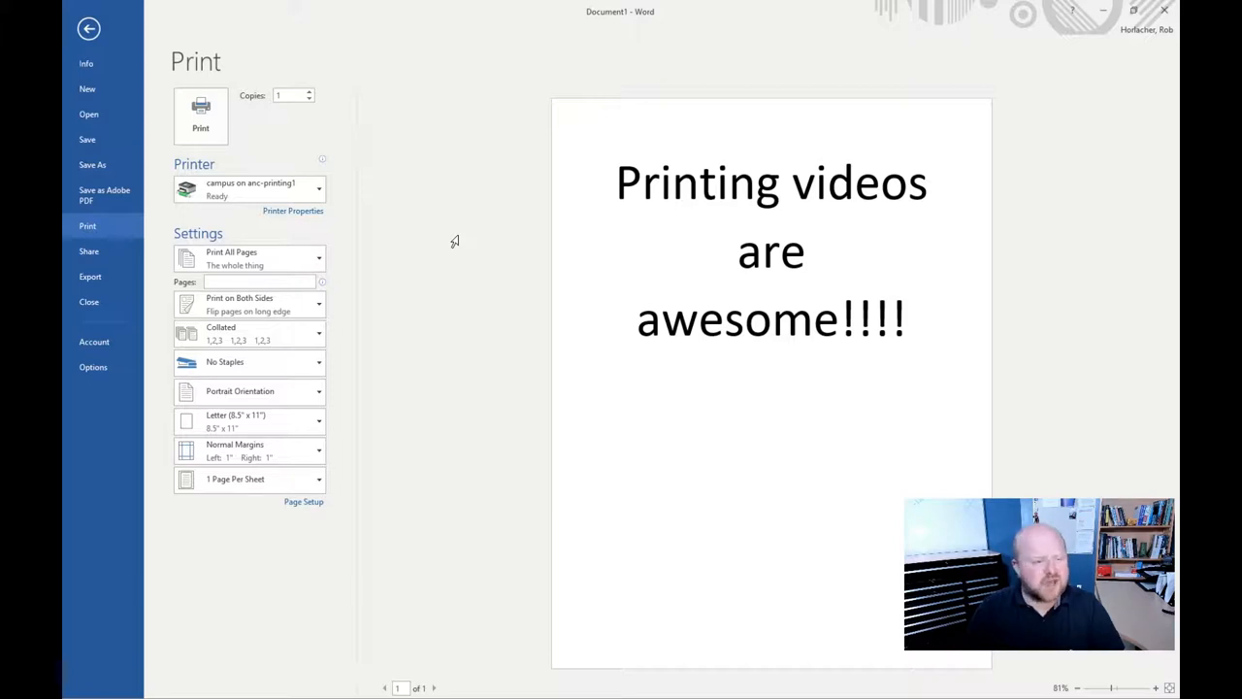
mouse_move(426, 231)
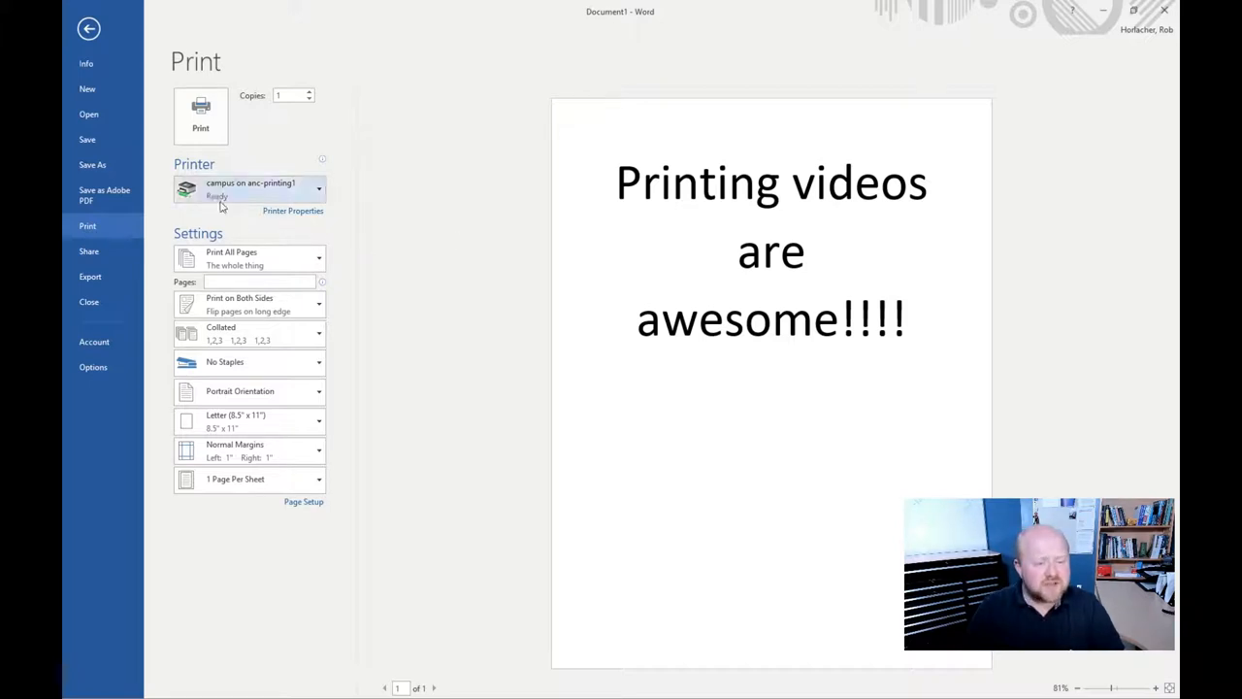
mouse_move(252, 189)
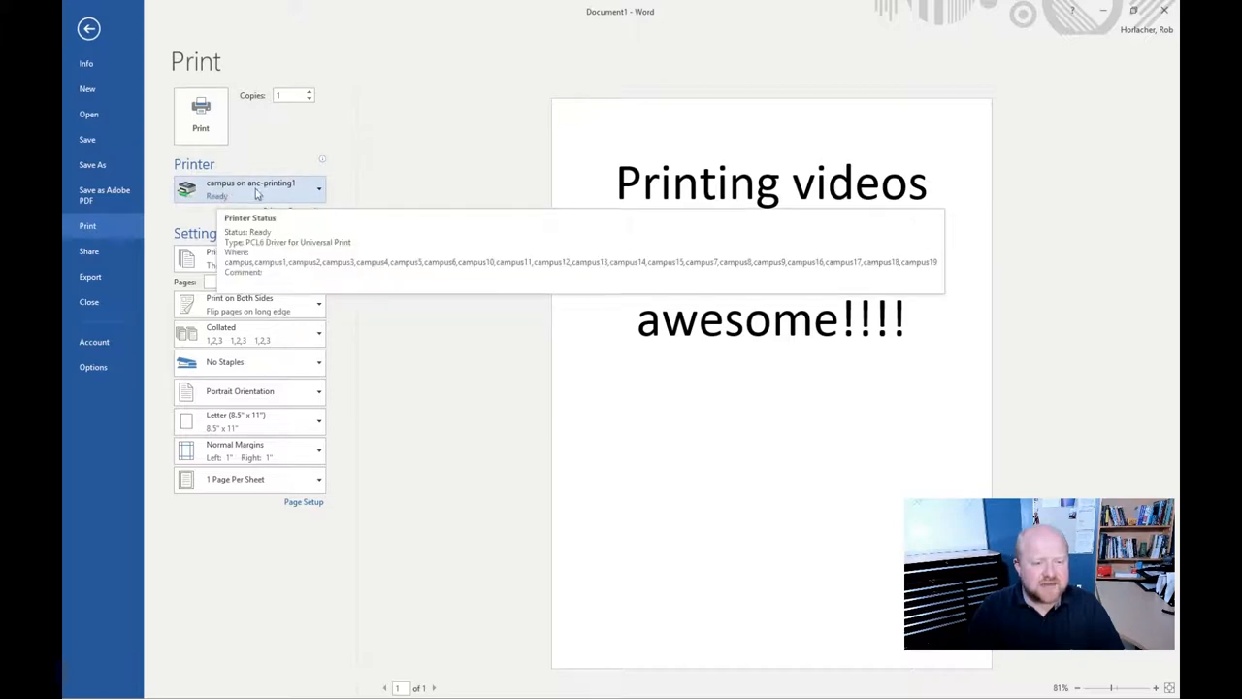
mouse_move(291, 191)
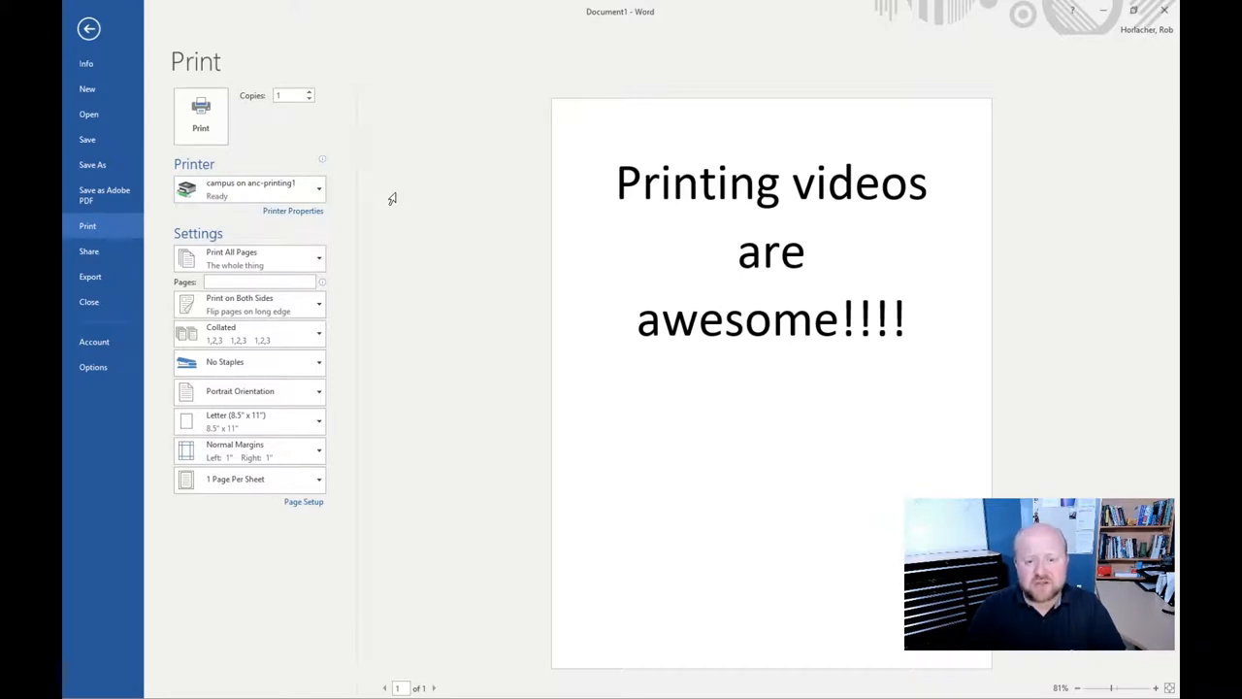
mouse_move(383, 209)
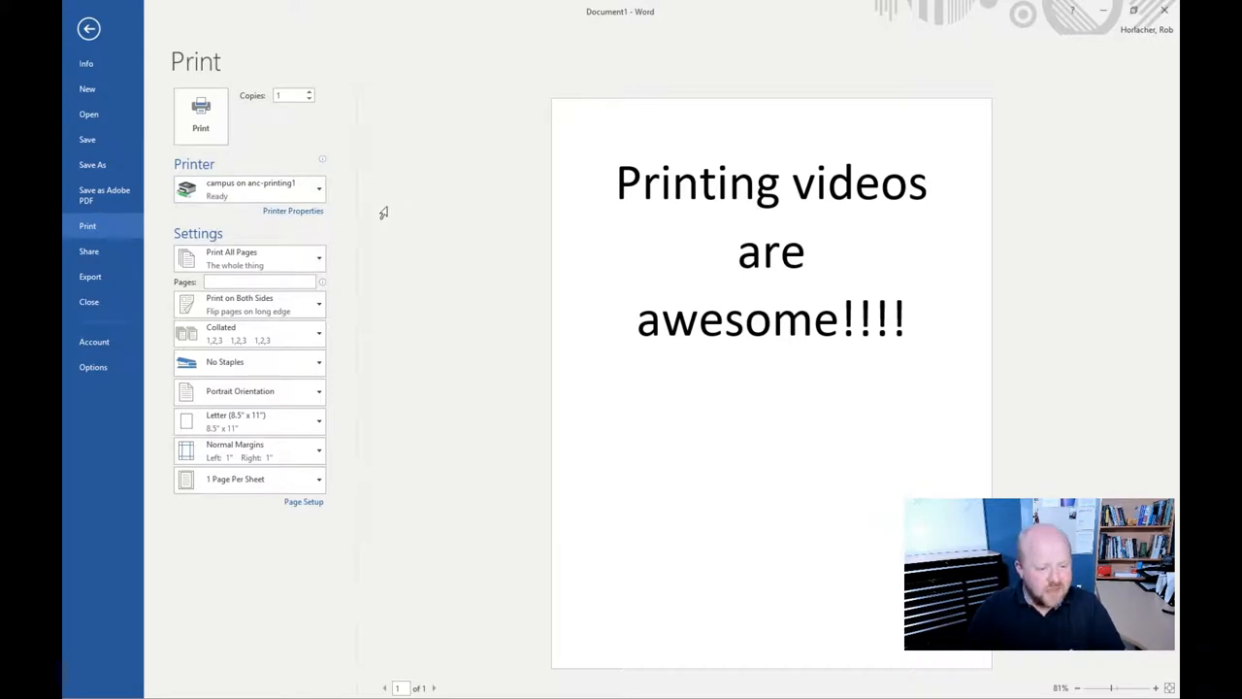
mouse_move(359, 328)
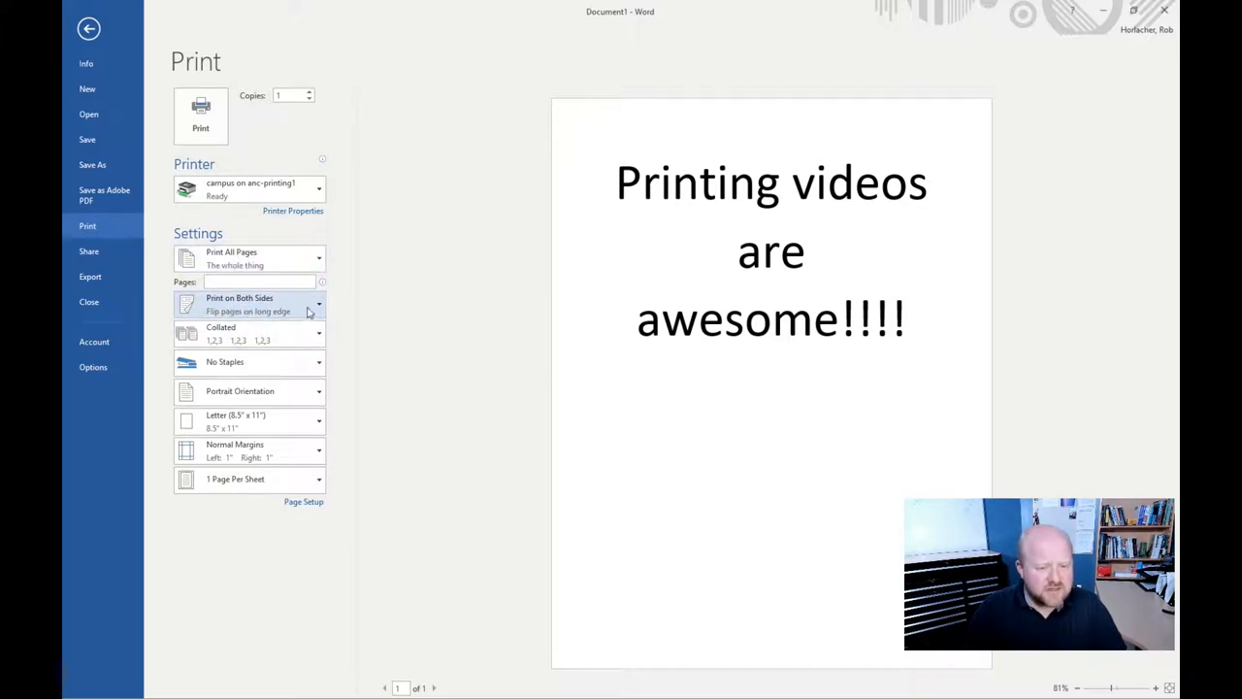
left_click(249, 304)
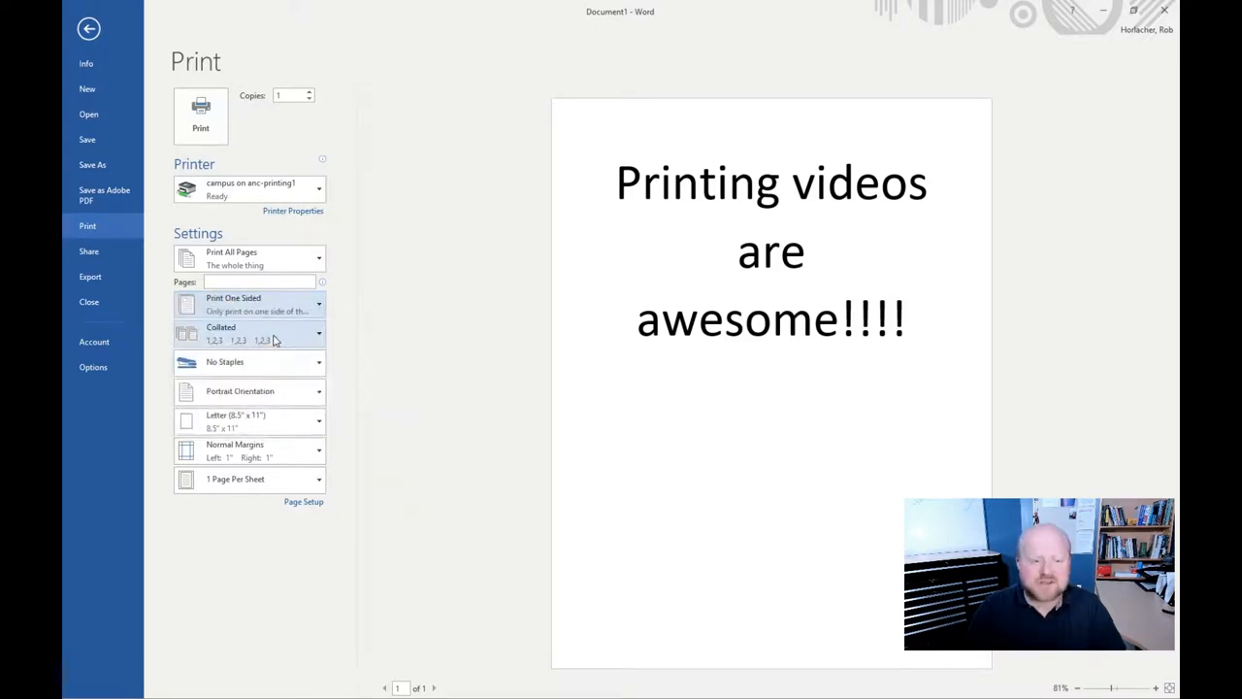
left_click(250, 304)
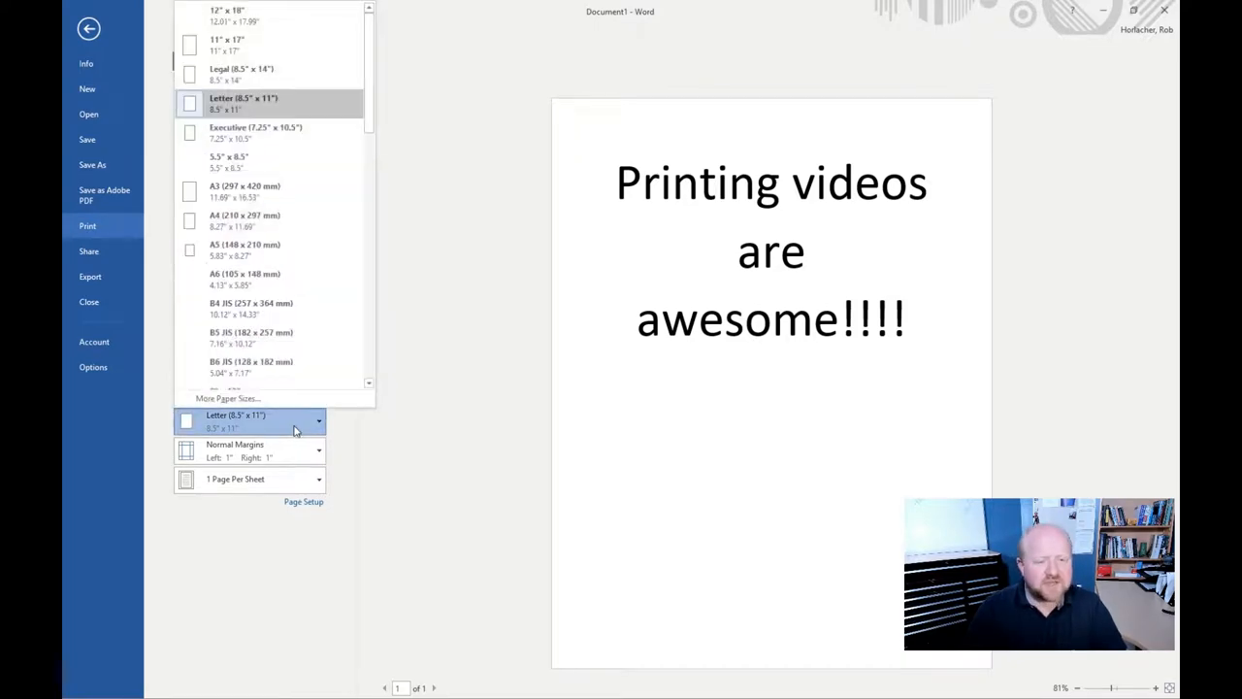
left_click(250, 422)
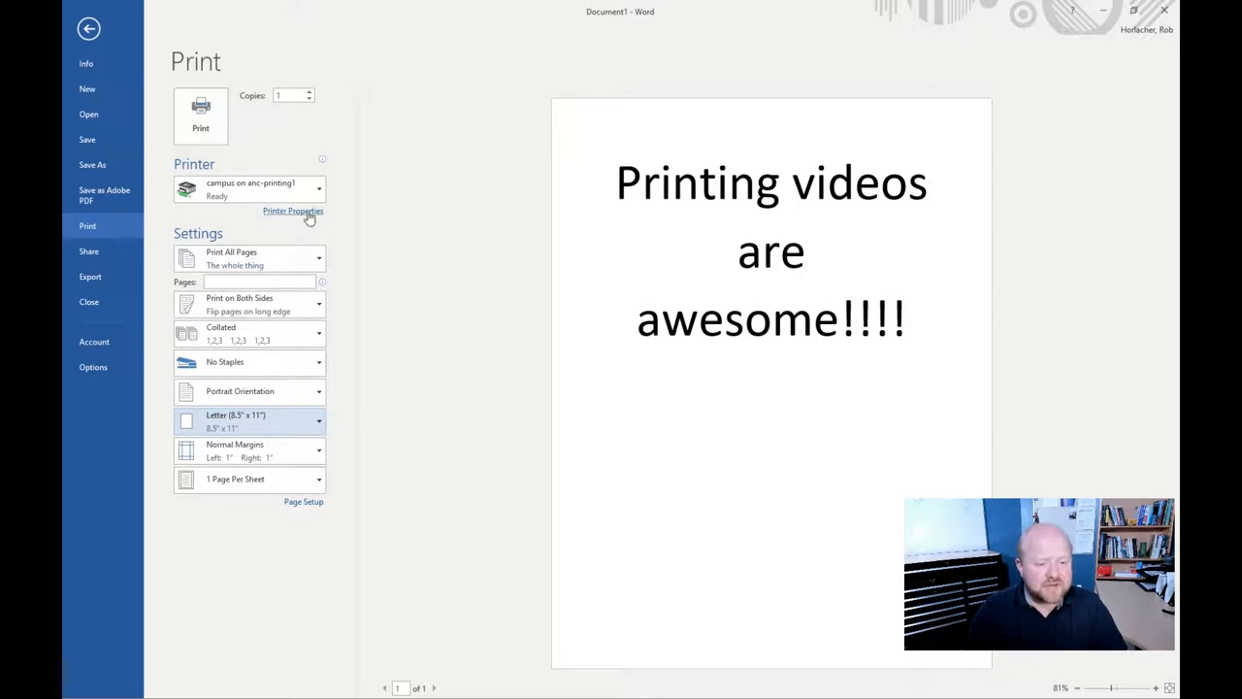
In the campus printer's properties, switch to Color, then back to Black and White, confirming each time.
left_click(293, 211)
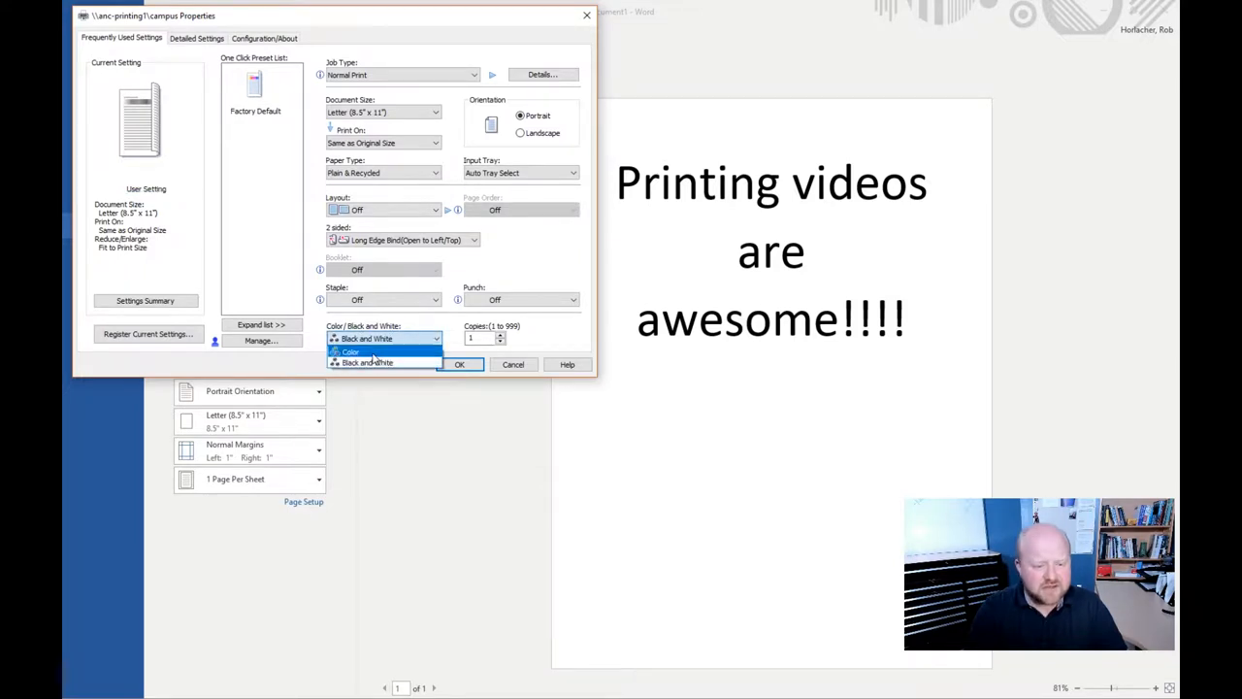
left_click(349, 351)
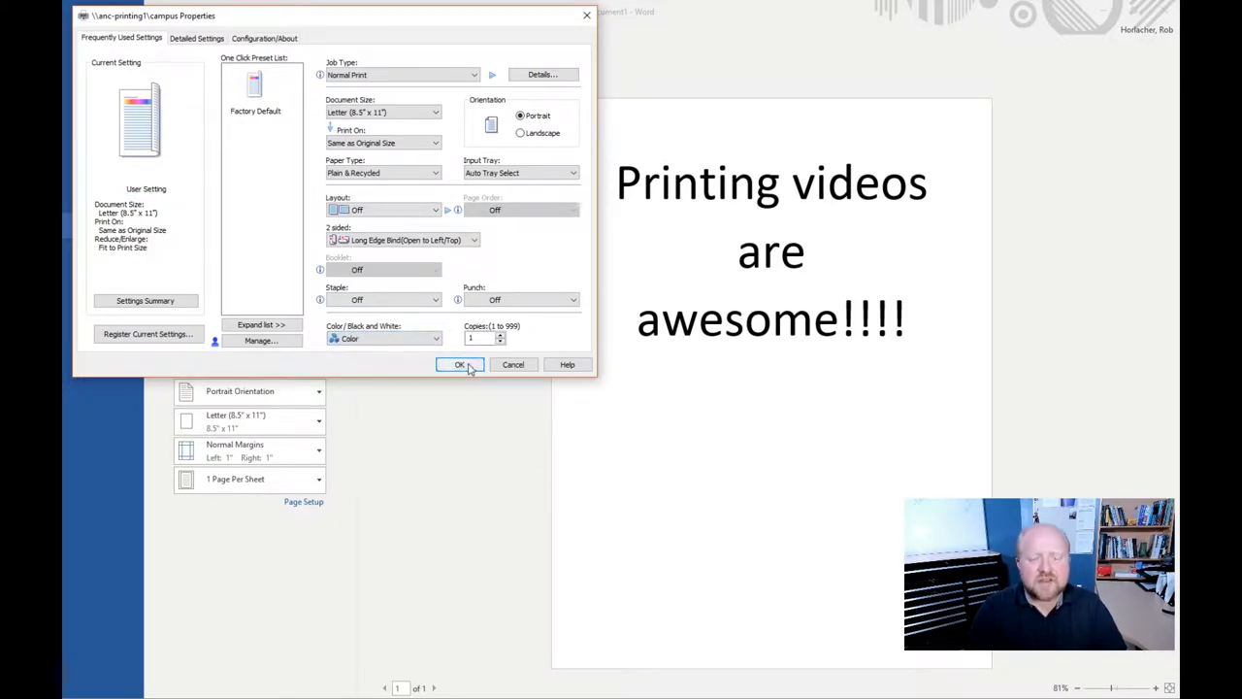
left_click(460, 364)
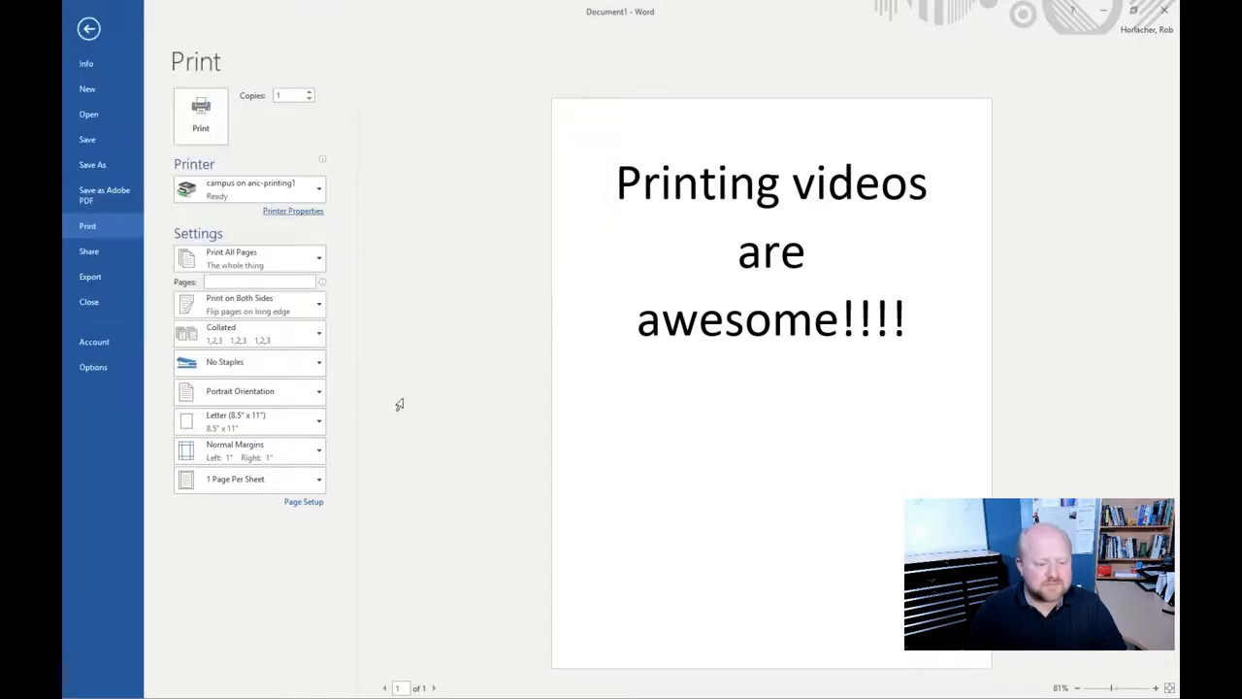
mouse_move(293, 216)
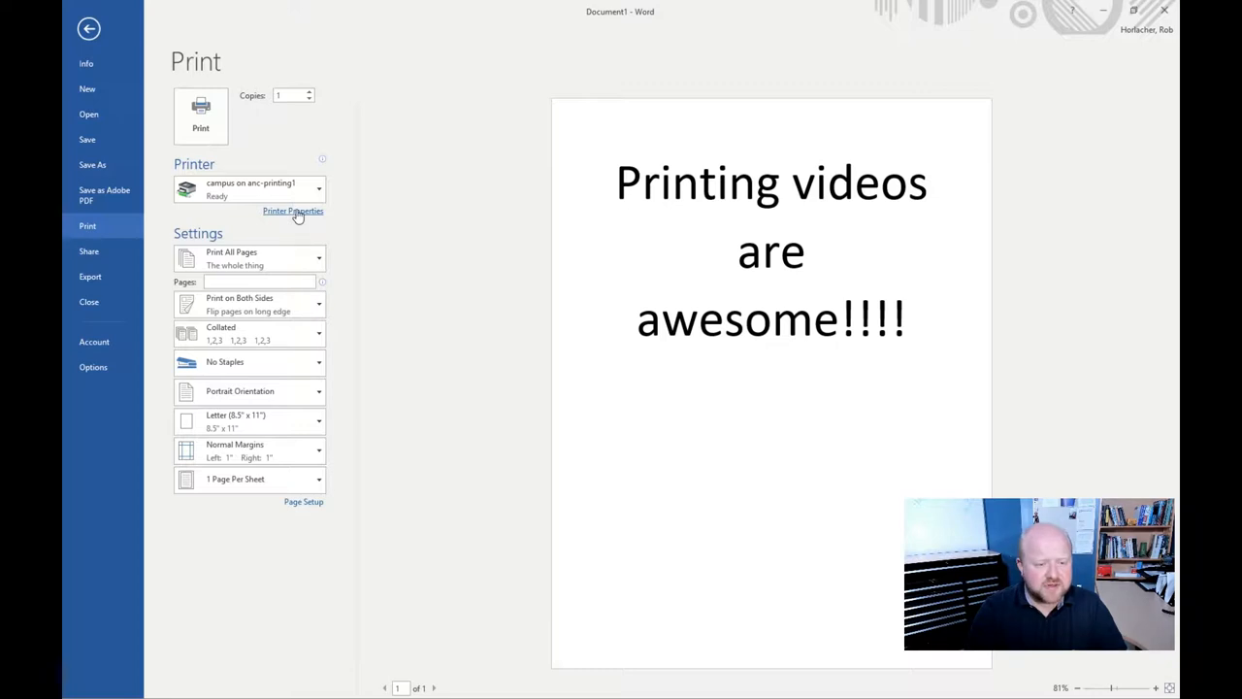
left_click(293, 211)
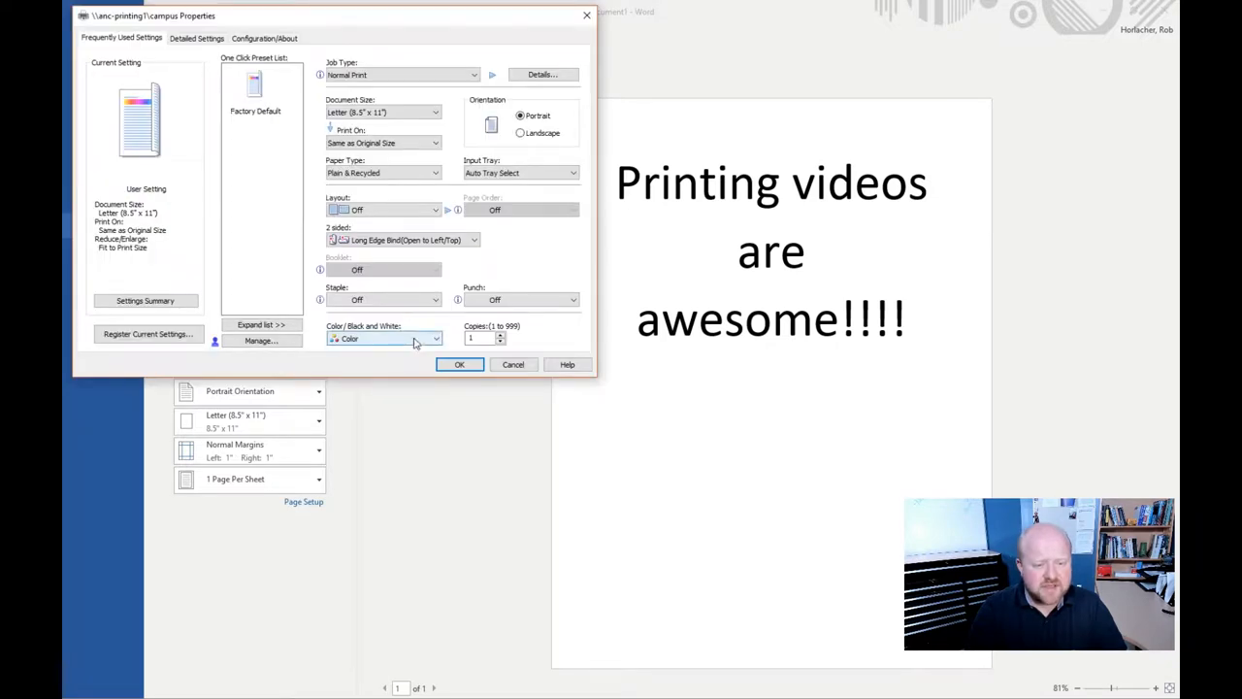
left_click(384, 337)
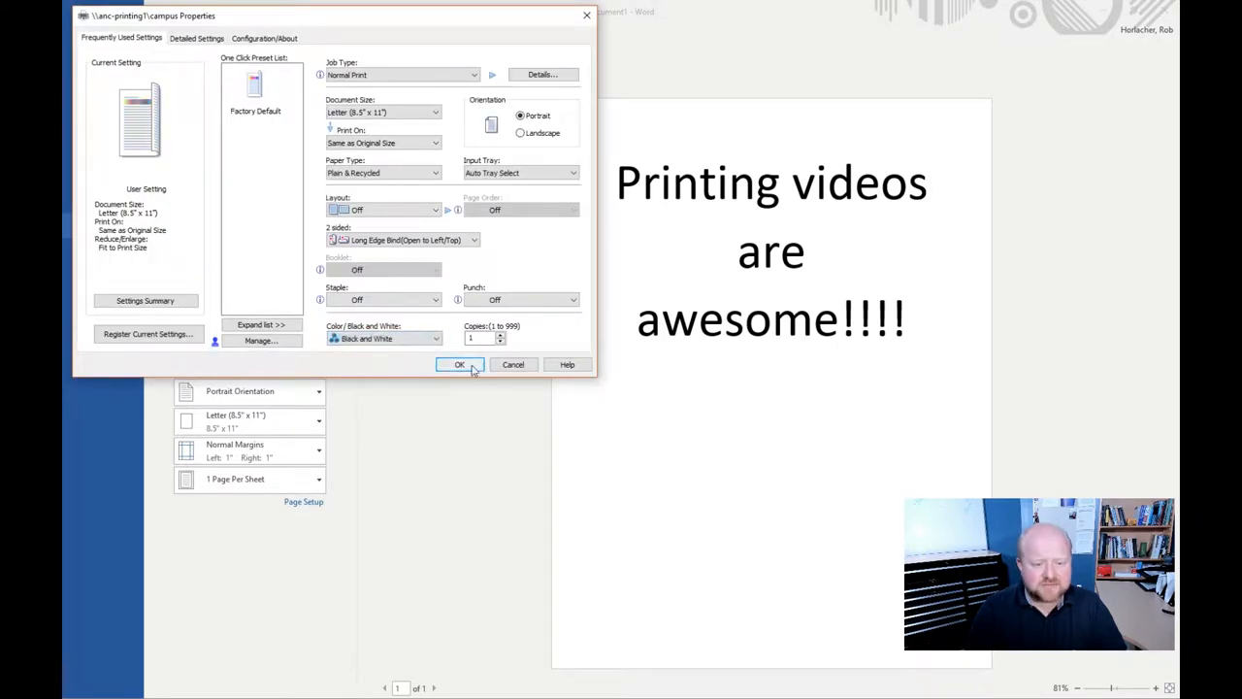
left_click(459, 364)
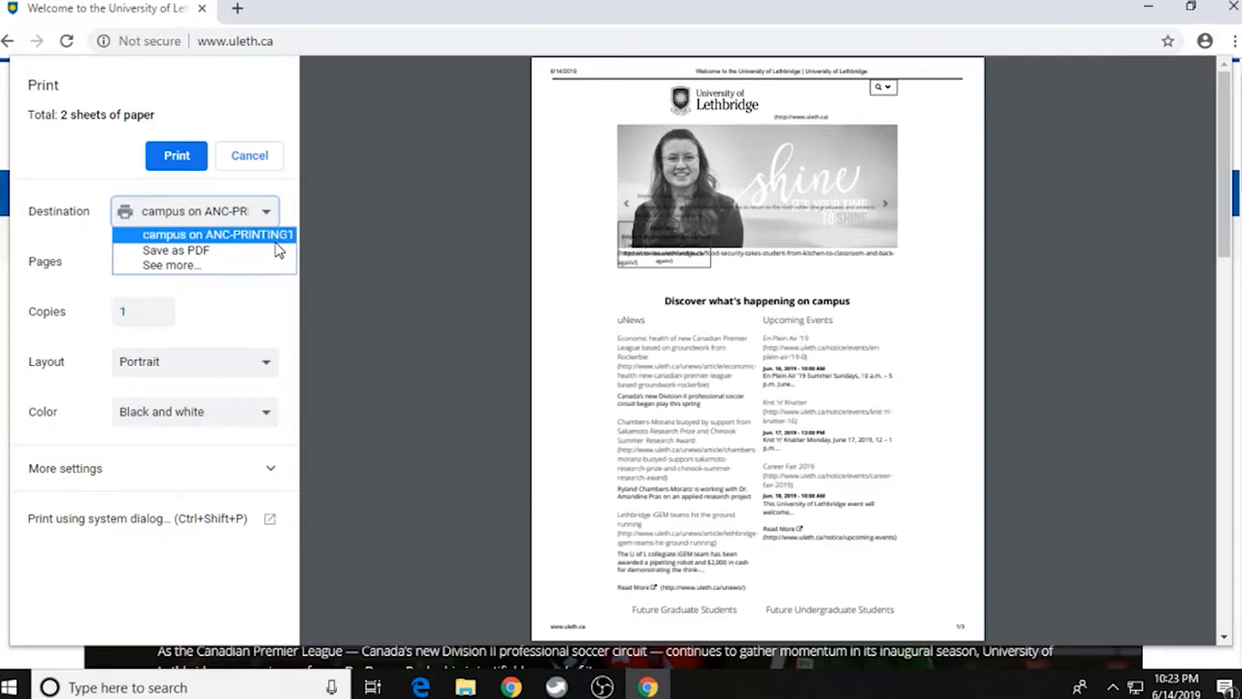
Target the campus printer, limit the range to page 1 and keep black and white.
left_click(217, 234)
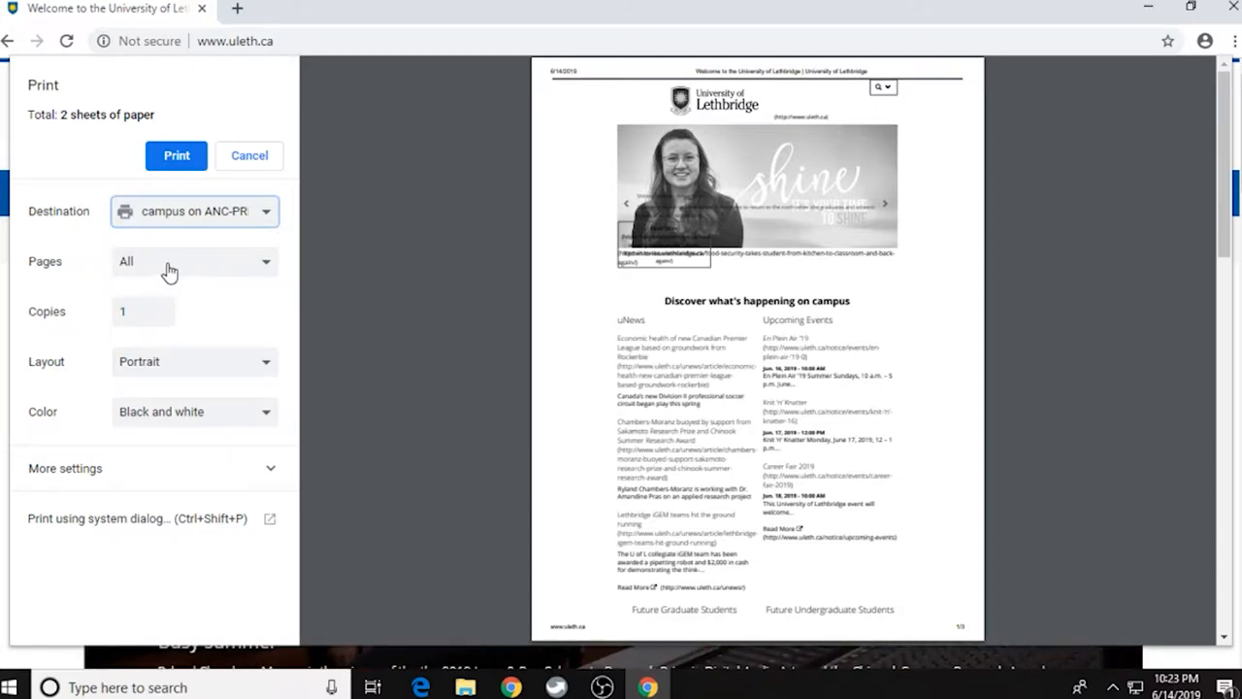
left_click(193, 261)
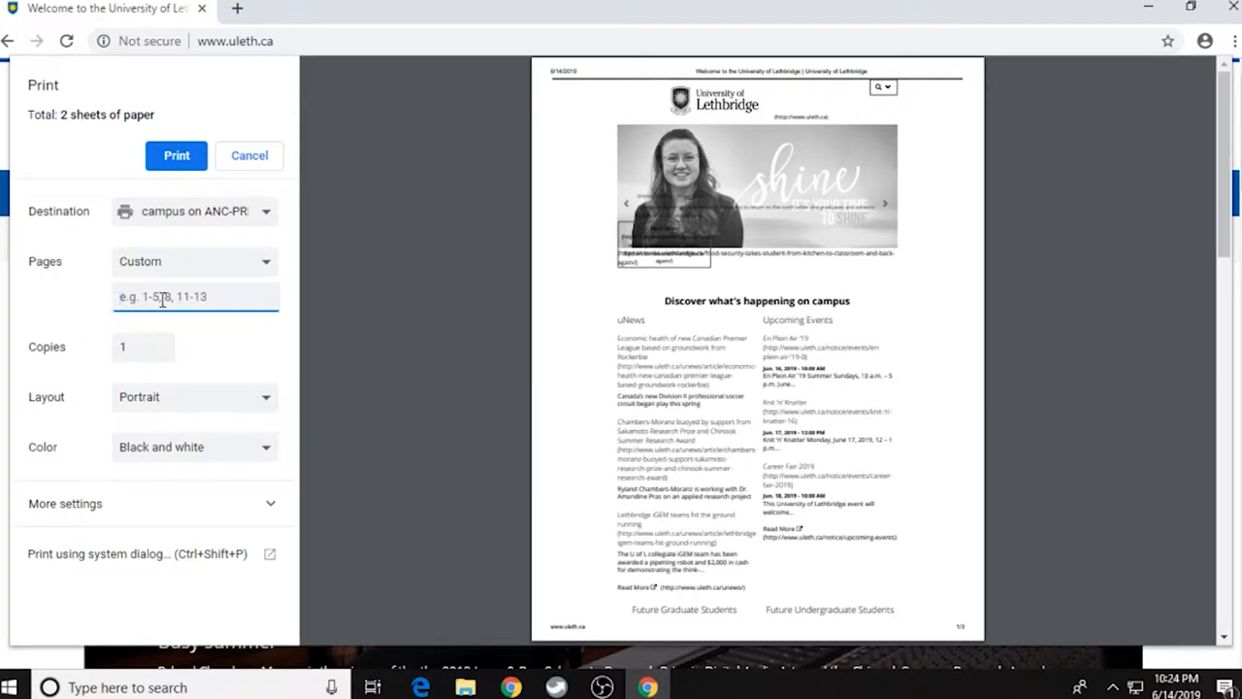
type("1")
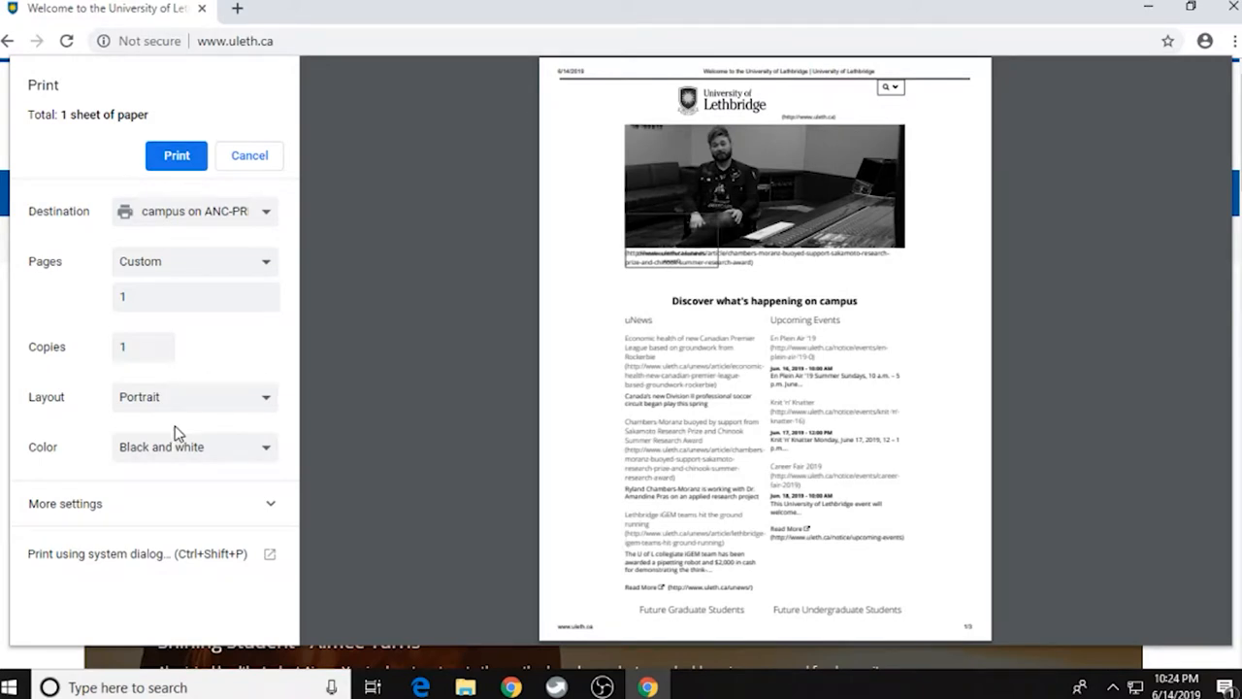
mouse_move(178, 480)
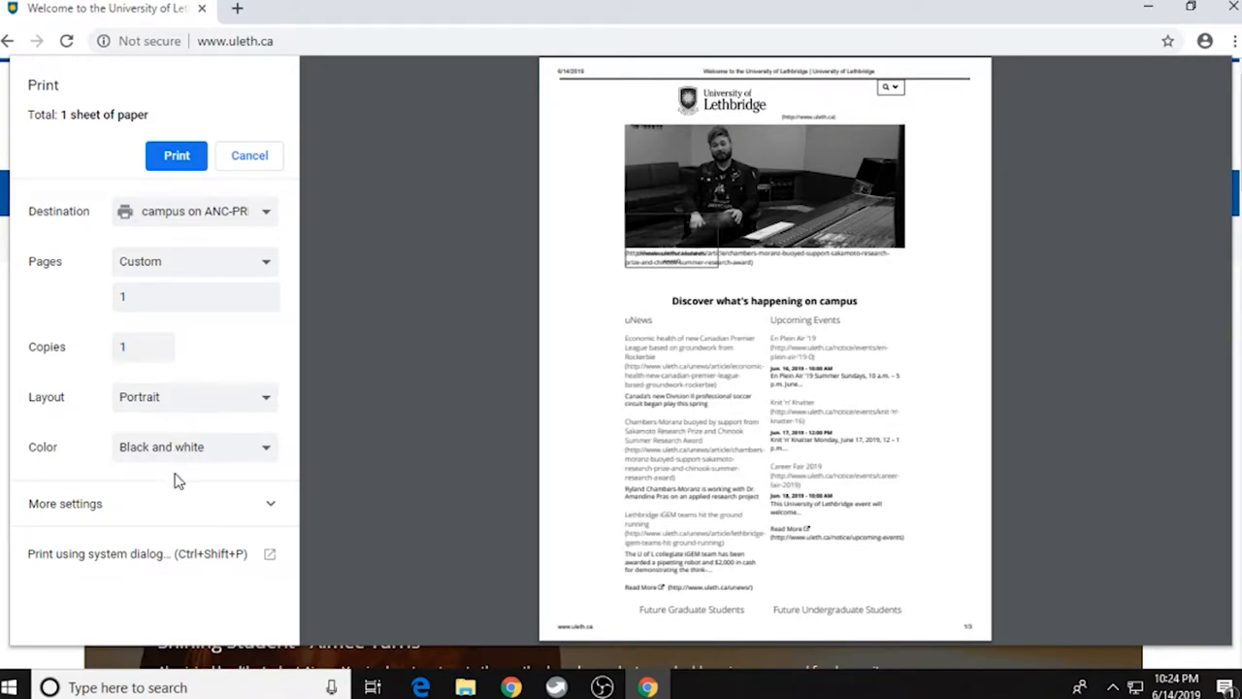
mouse_move(15, 446)
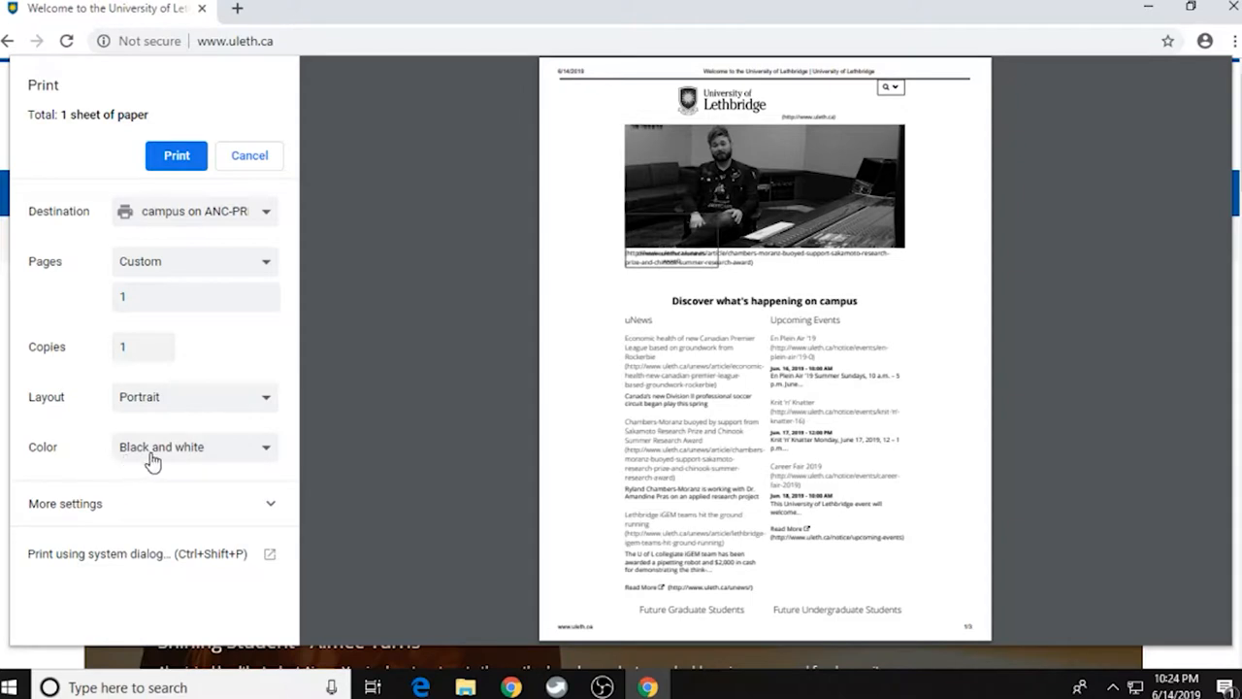
left_click(193, 447)
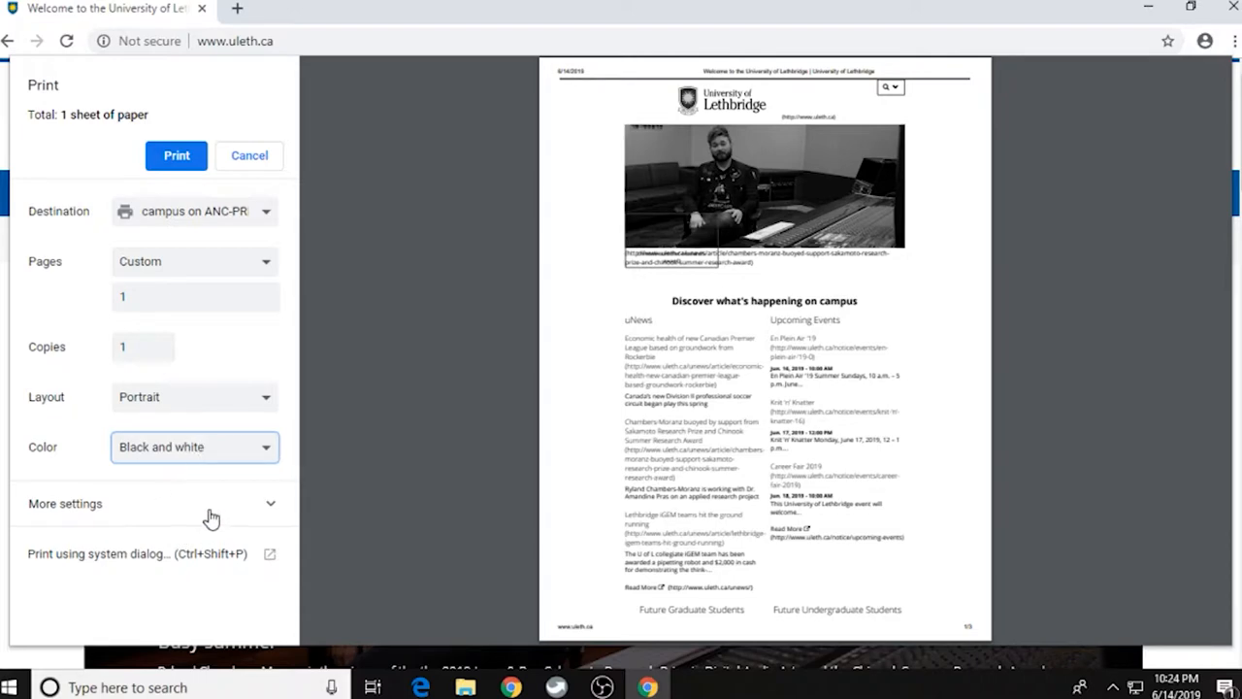
Submit the web page job and enter ID 888 in the Equitrac Print Assistant sign-in.
left_click(248, 155)
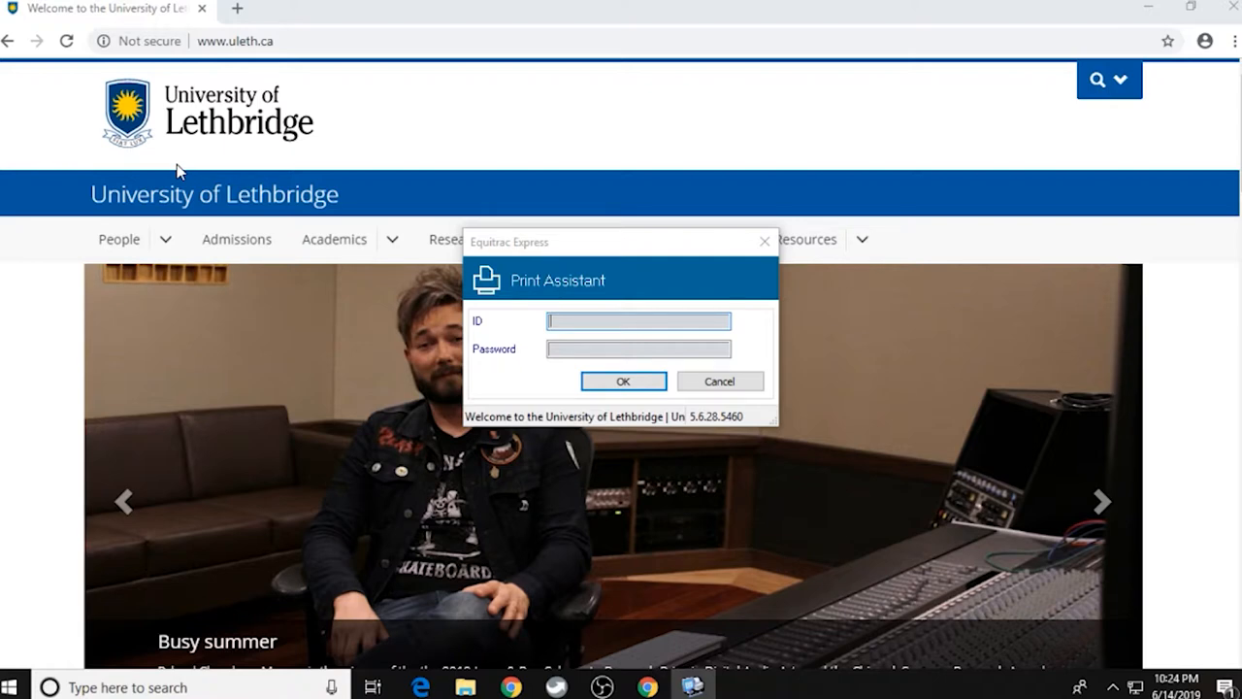
type("888888")
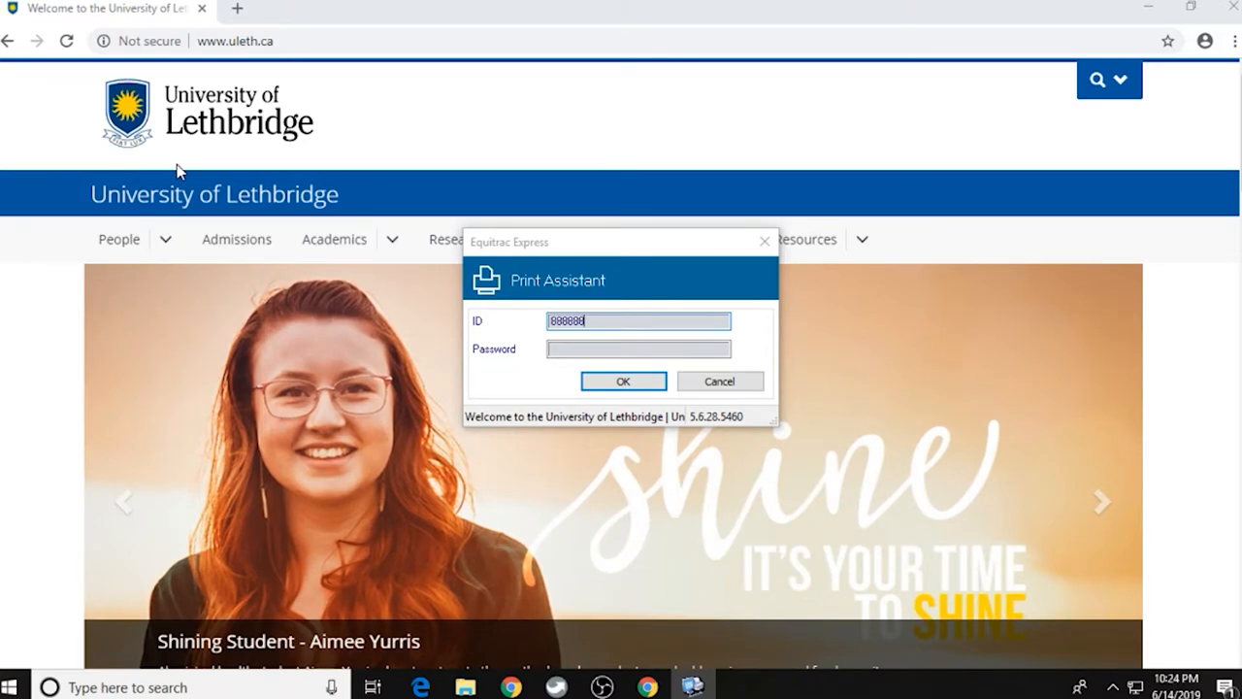
left_click(623, 381)
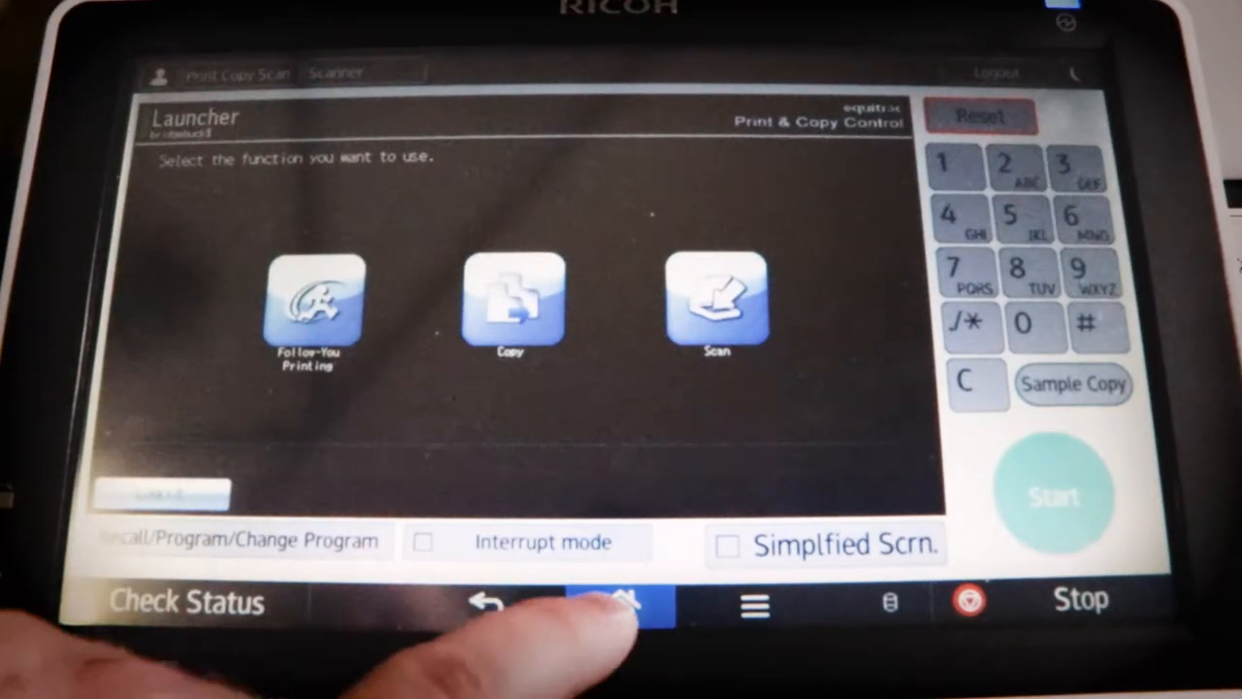
Return to the launcher home and start Follow-You Printing to release the held jobs.
left_click(621, 602)
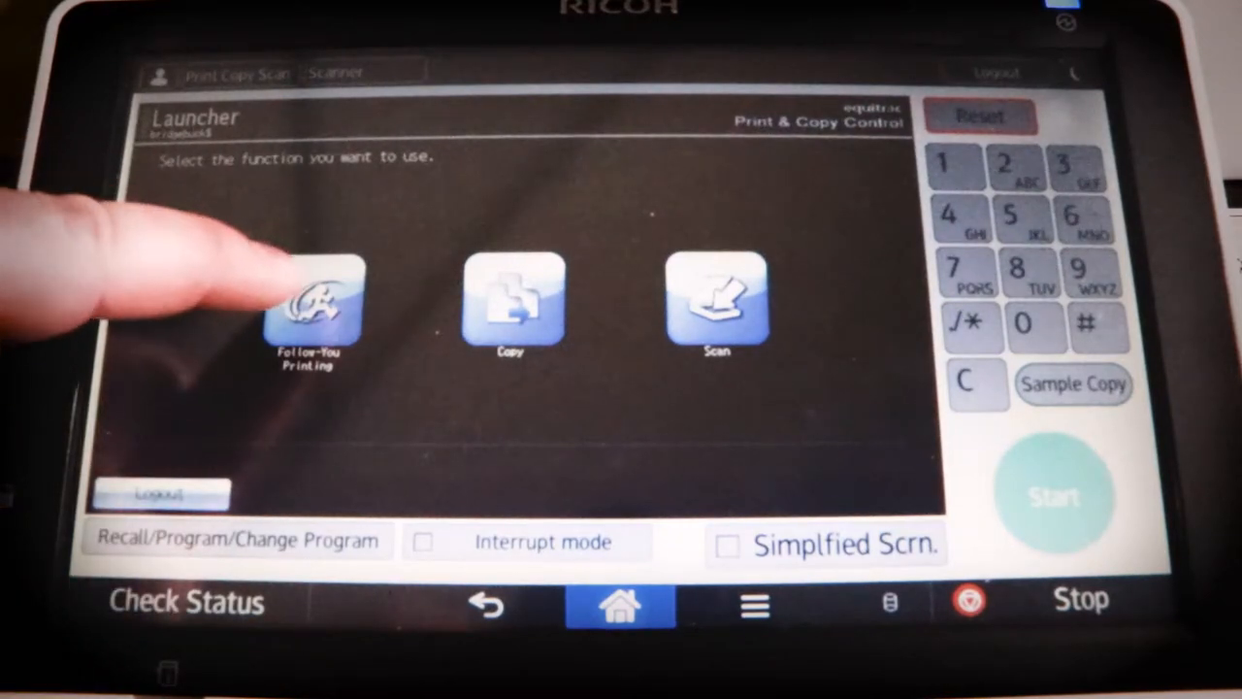
left_click(310, 305)
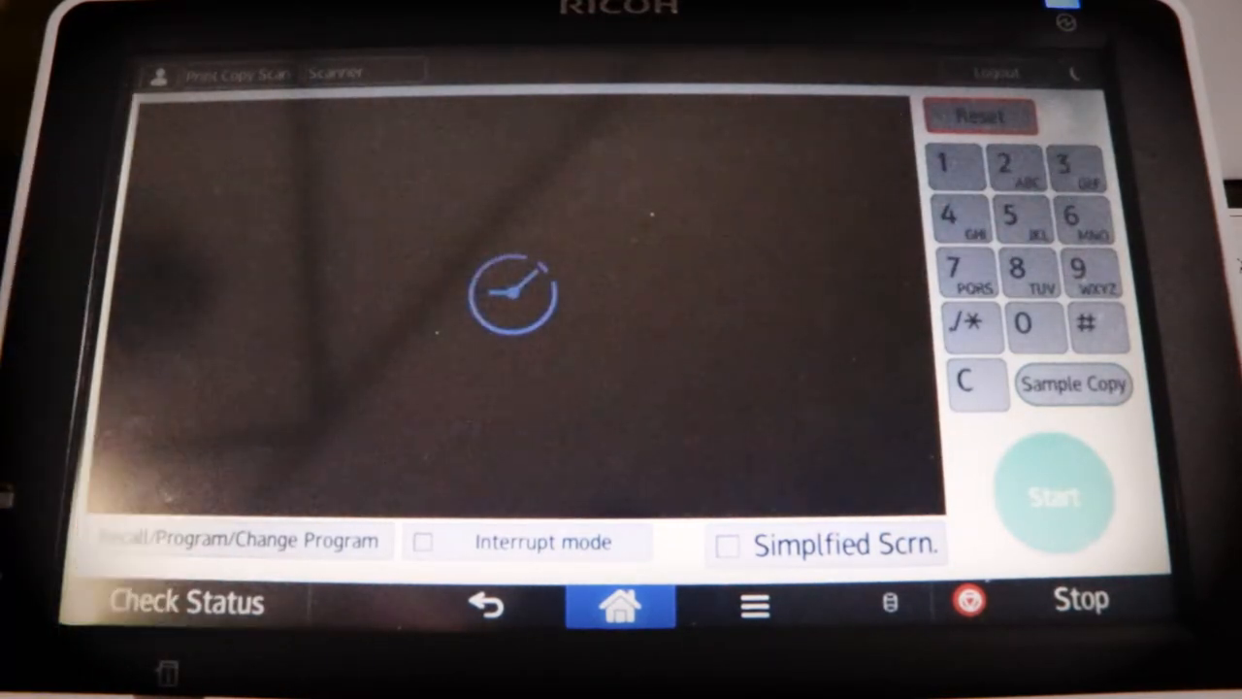